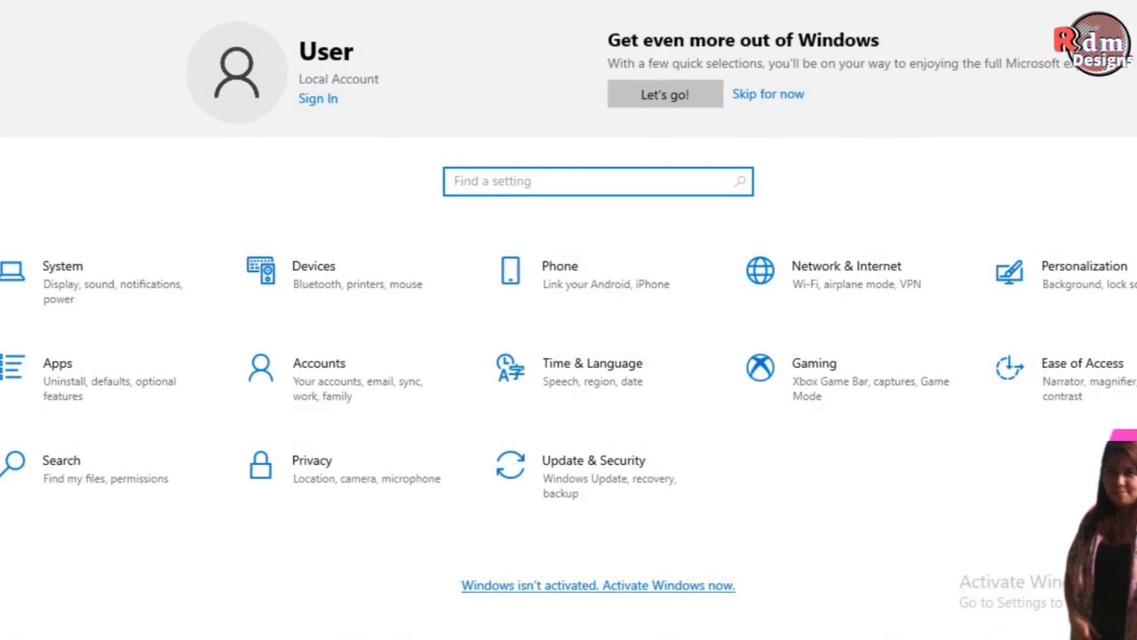
Search Settings for 'update and security' and show all results.
type("u")
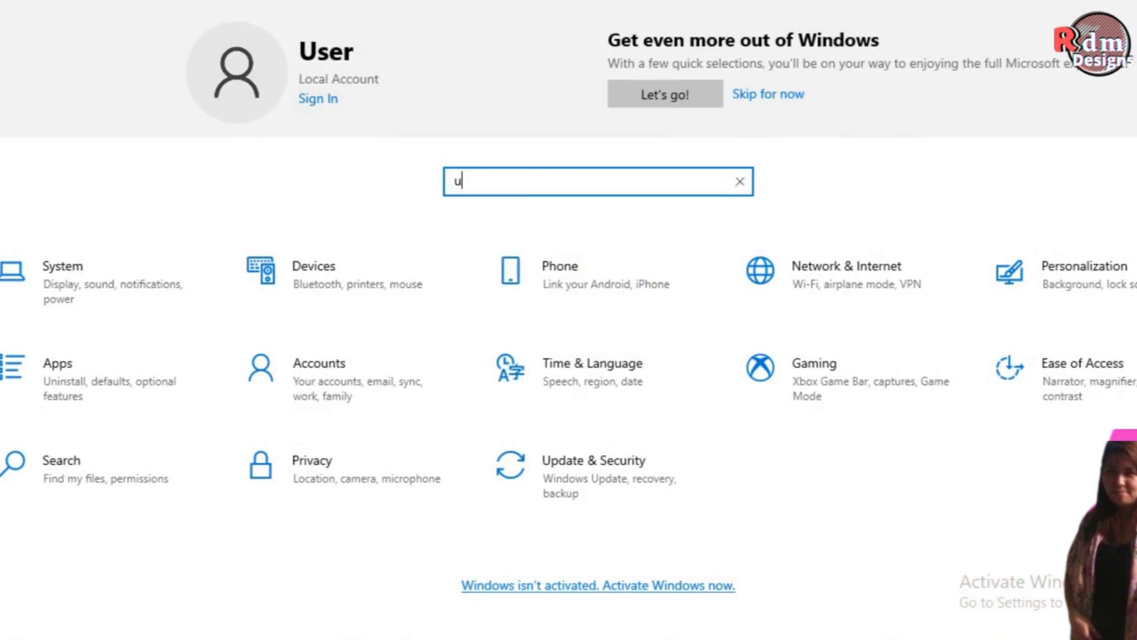
type("pdate an")
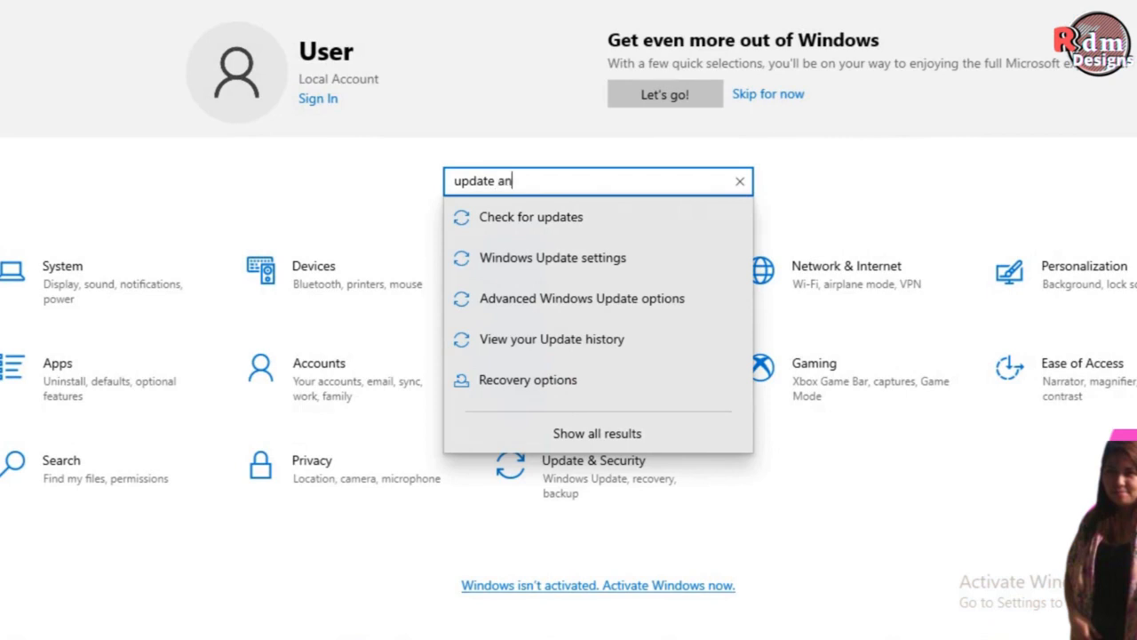
type("d sec")
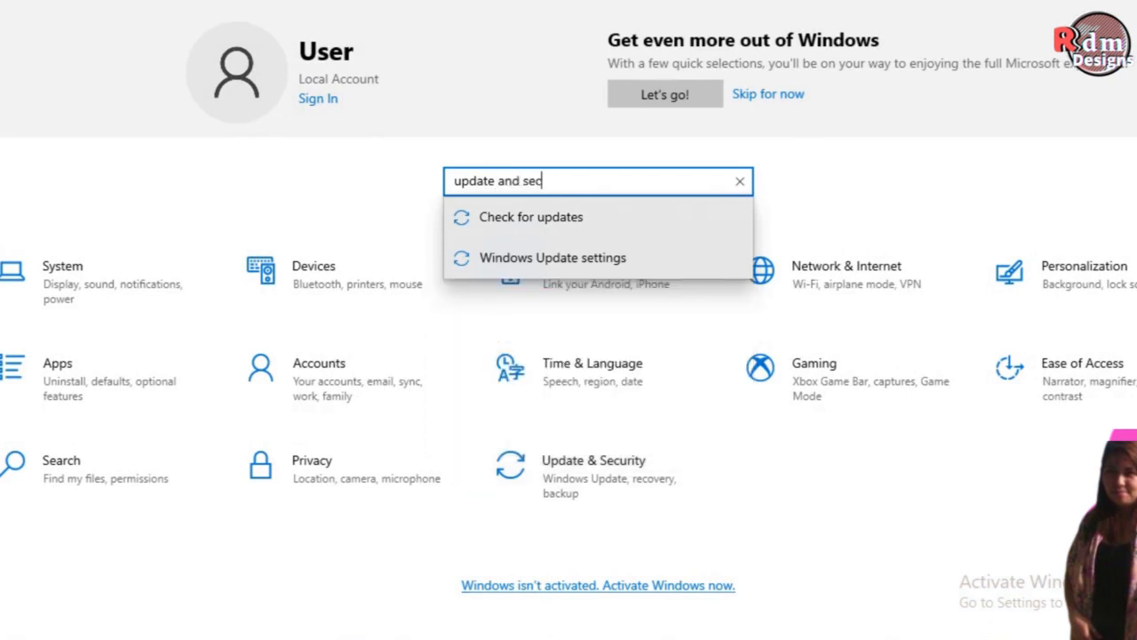
type("ue")
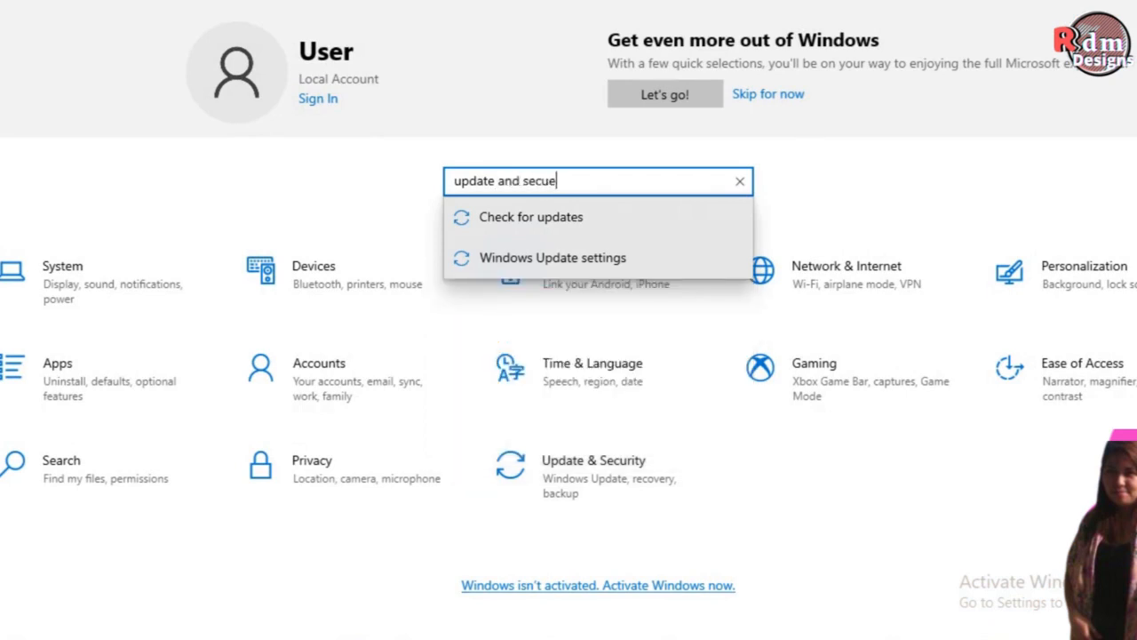
type("ri")
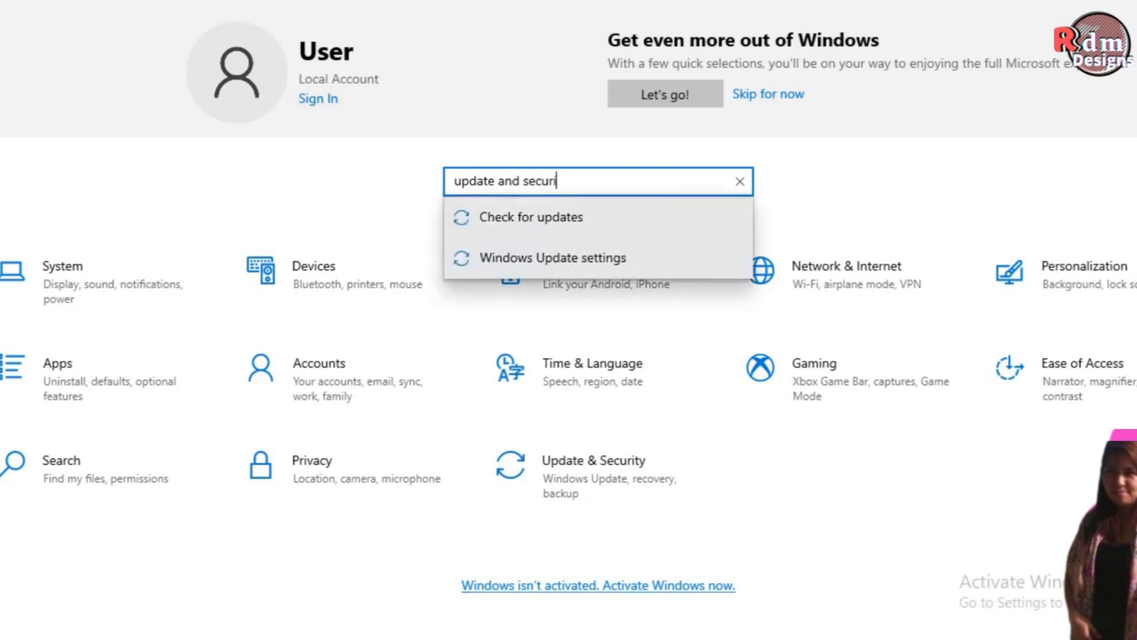
key("Return")
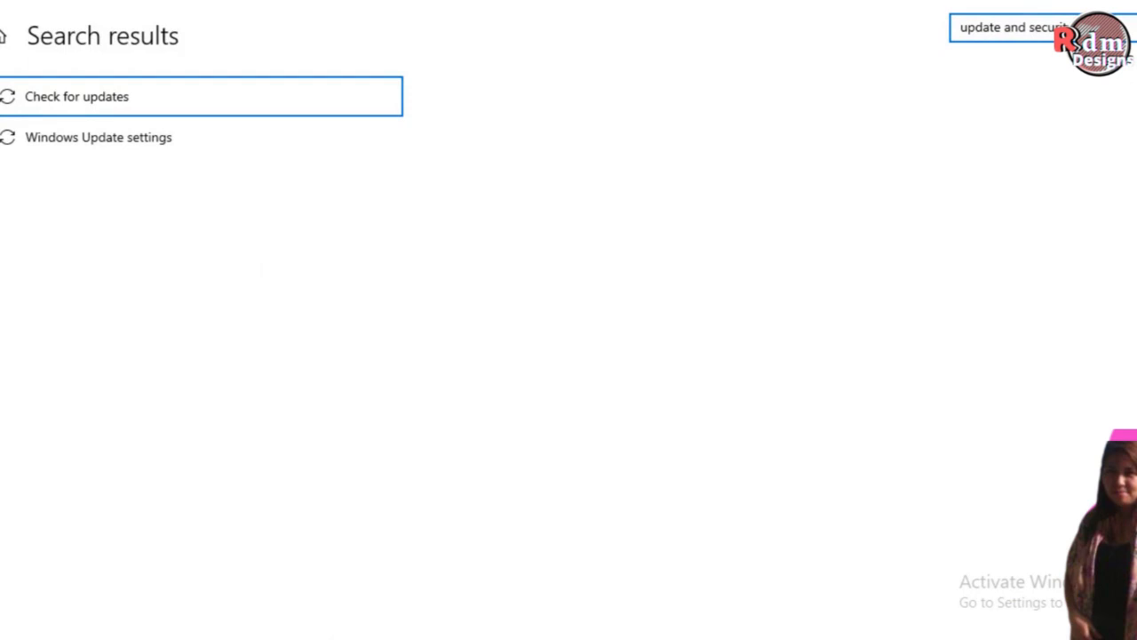
Go from the Windows Update result to Troubleshoot, then to Additional troubleshooters.
left_click(100, 137)
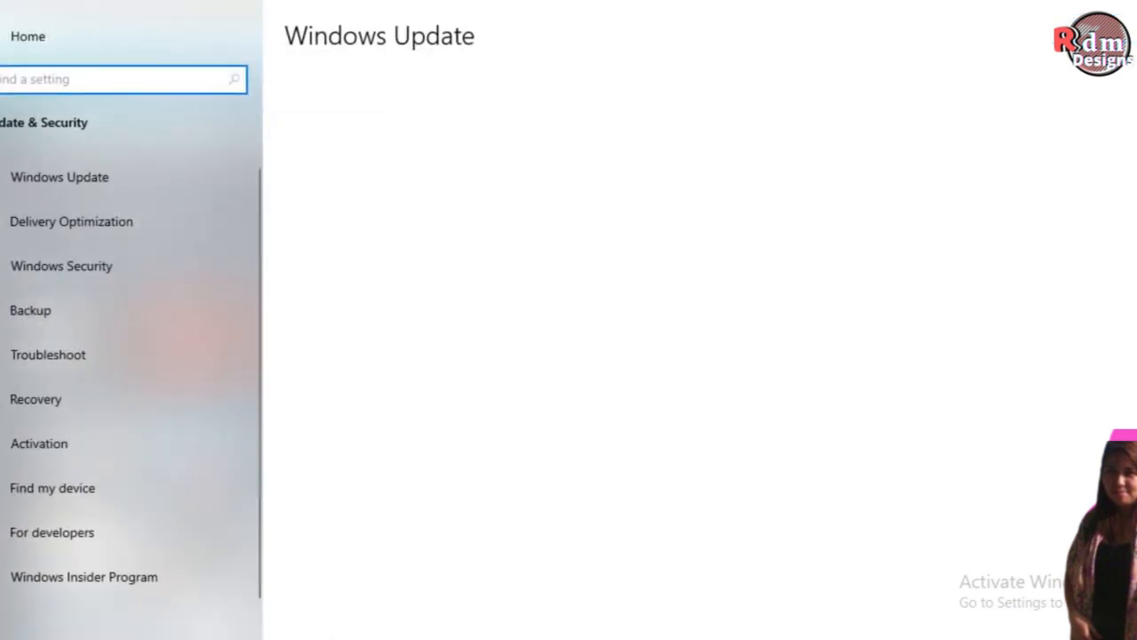
left_click(60, 178)
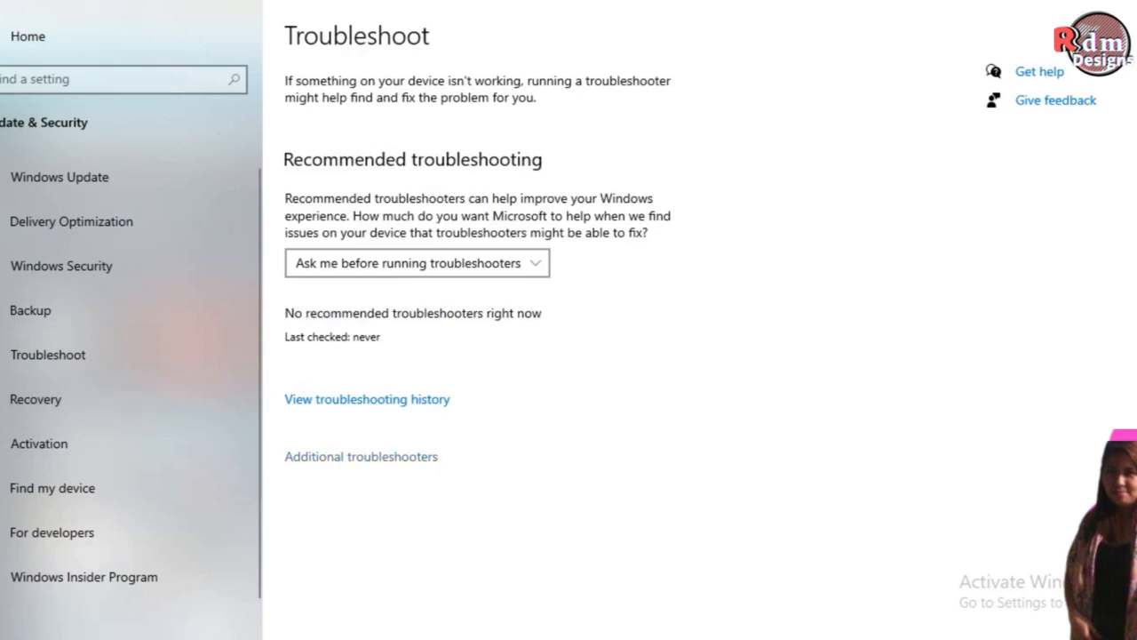
left_click(361, 455)
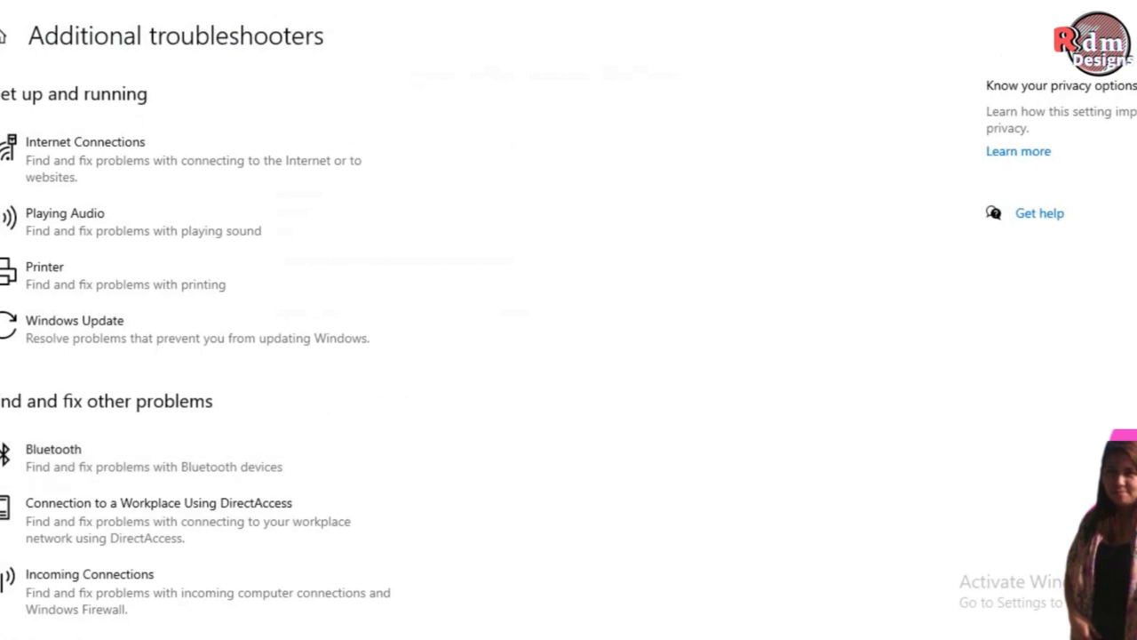
Scroll to Recording Audio and run its troubleshooter.
scroll("down", 3)
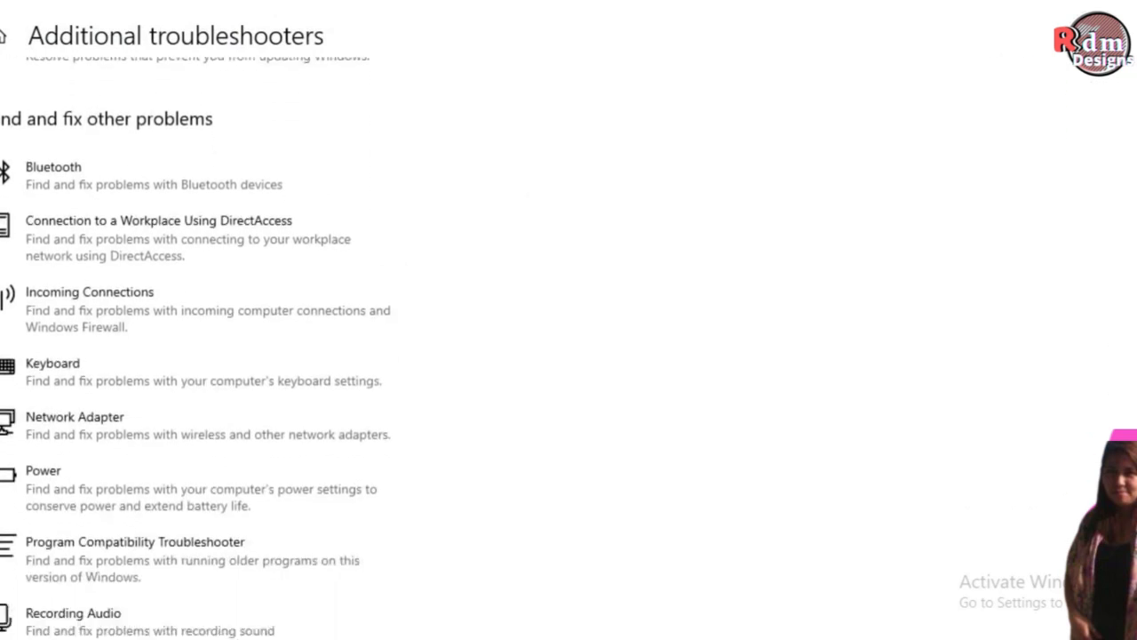
scroll("down", 3)
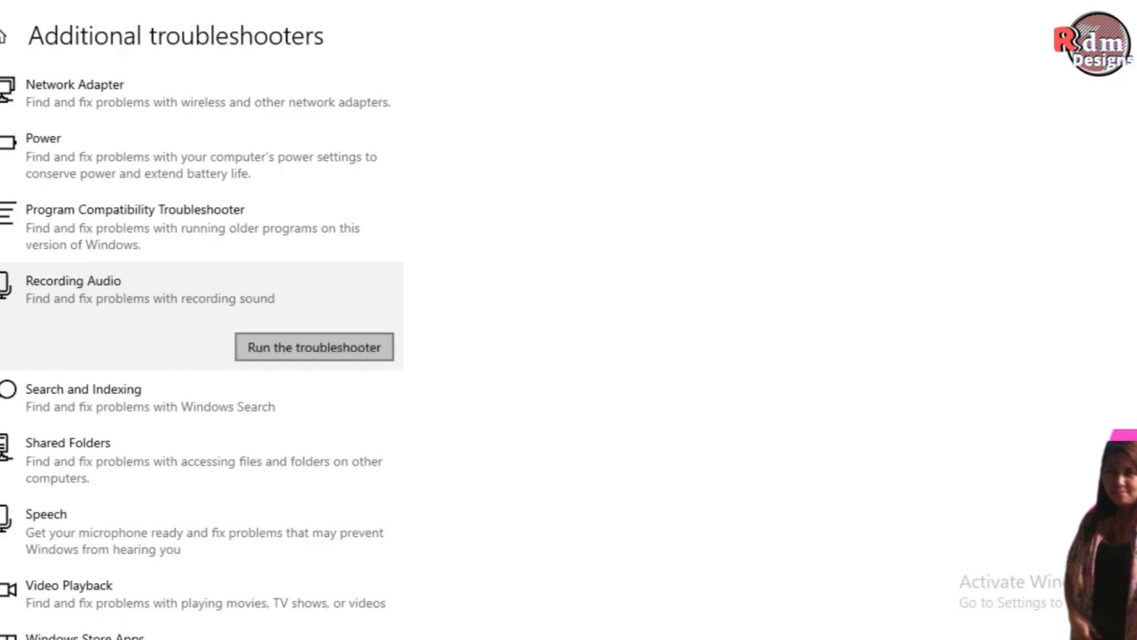
left_click(313, 347)
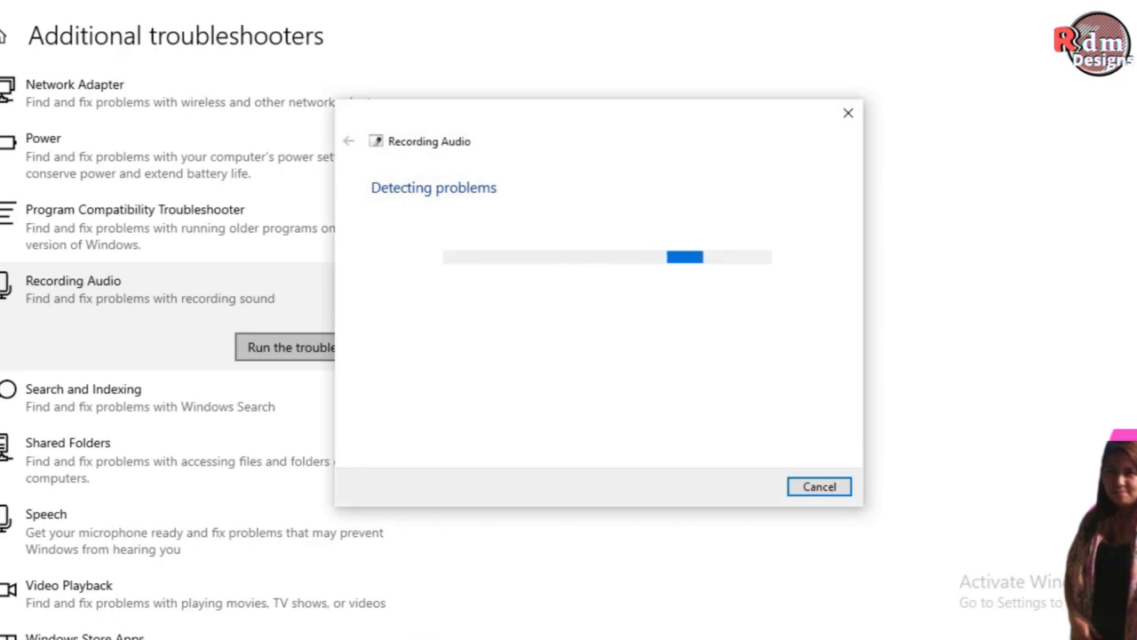